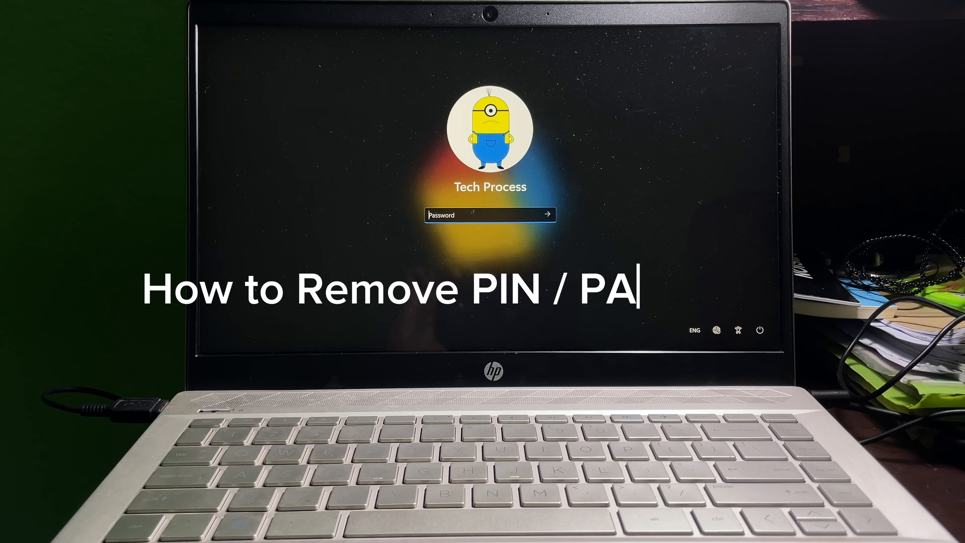
- Sign in with the account password at the lock screen to reach the desktop
{"action": "type", "text": "SSWORD"}
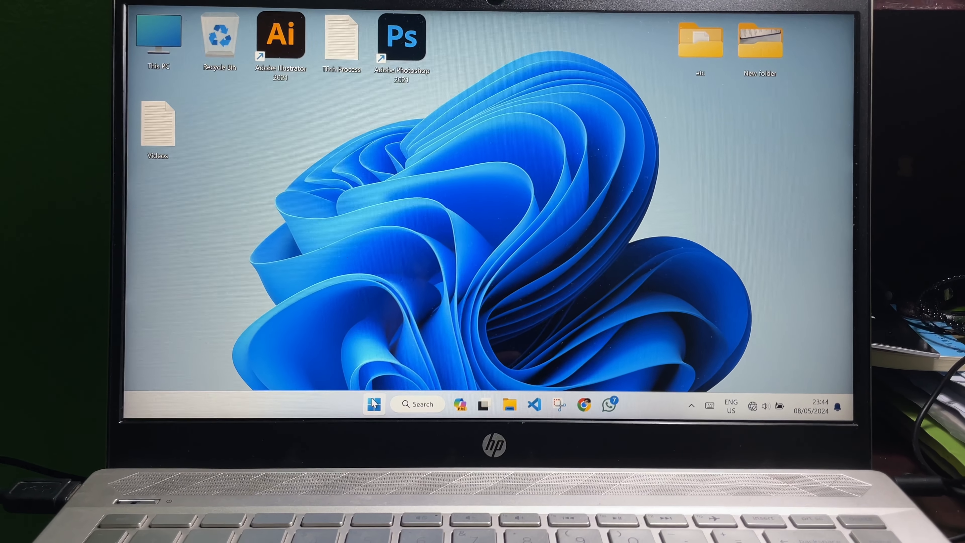
- Launch Settings from Start's pinned apps and go to the Accounts page
{"action": "left_click", "coordinate": [372, 403]}
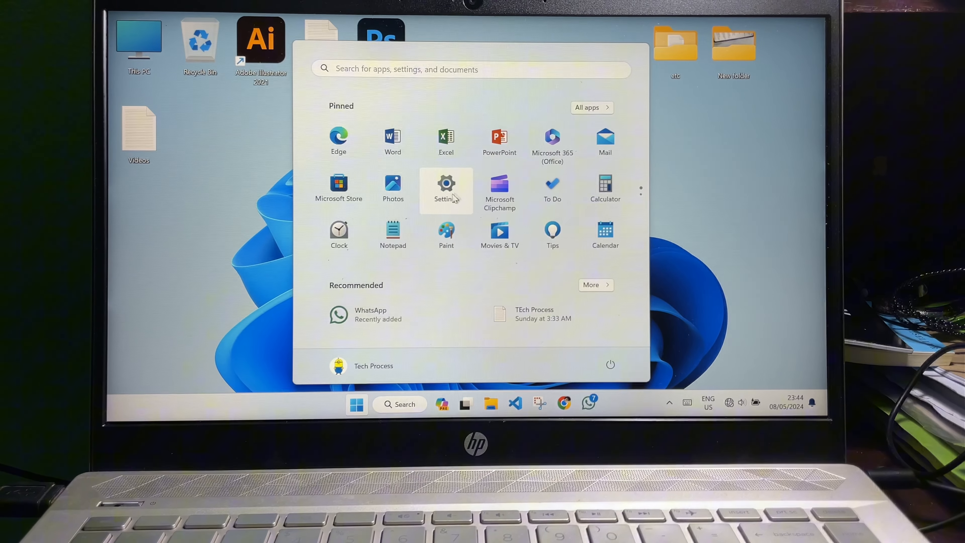
{"action": "left_click", "coordinate": [446, 189]}
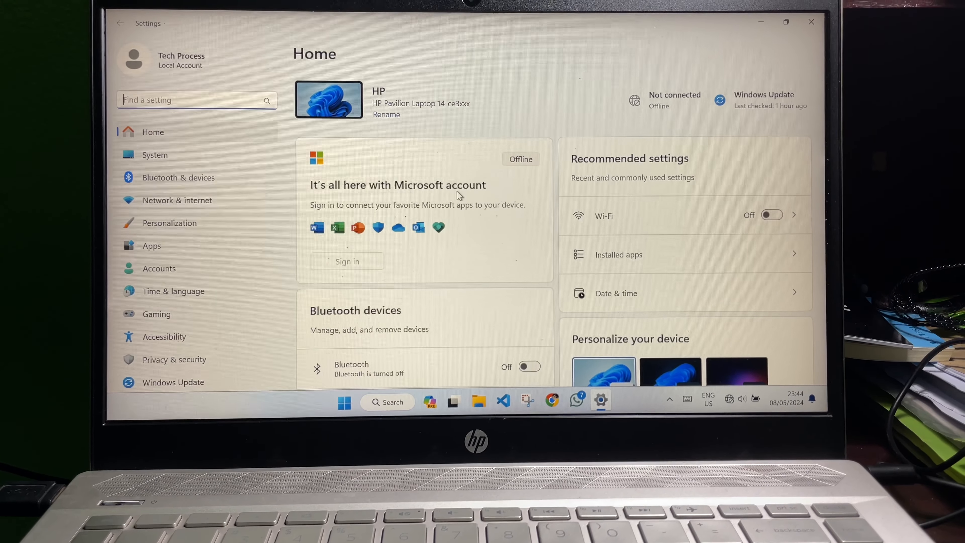
{"action": "left_click", "coordinate": [159, 268]}
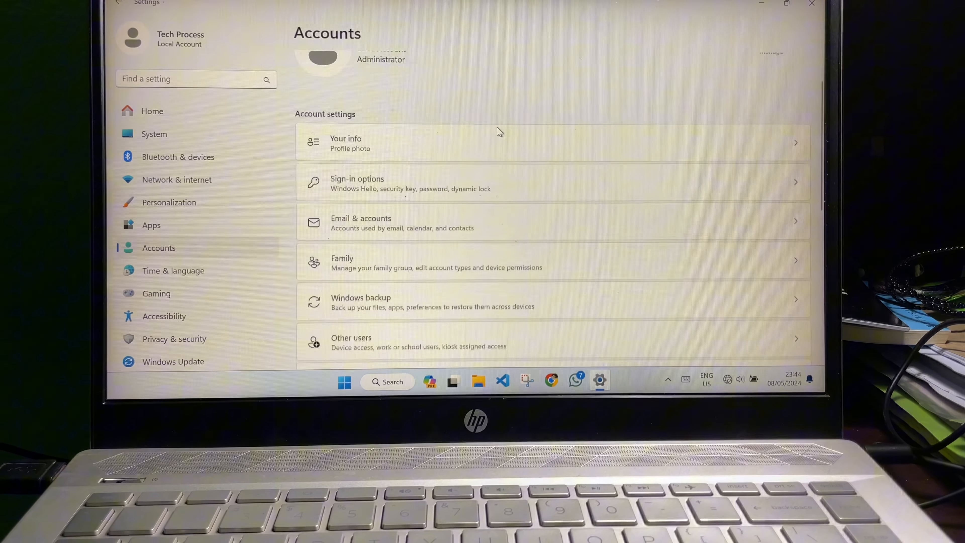
- Reach Sign-in options, expand Password, and begin the Change your password dialog
{"action": "scroll", "scroll_direction": "down", "scroll_amount": 3}
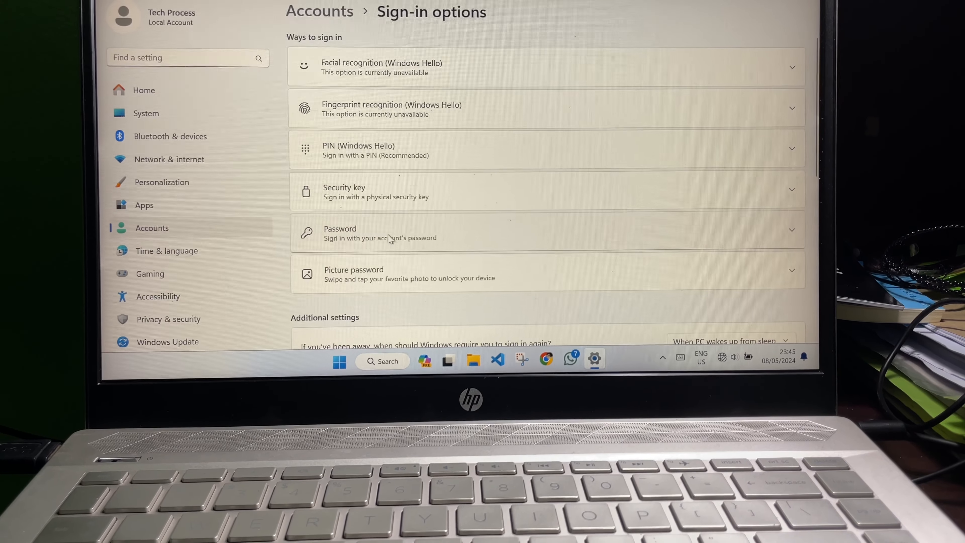
{"action": "left_click", "coordinate": [541, 232]}
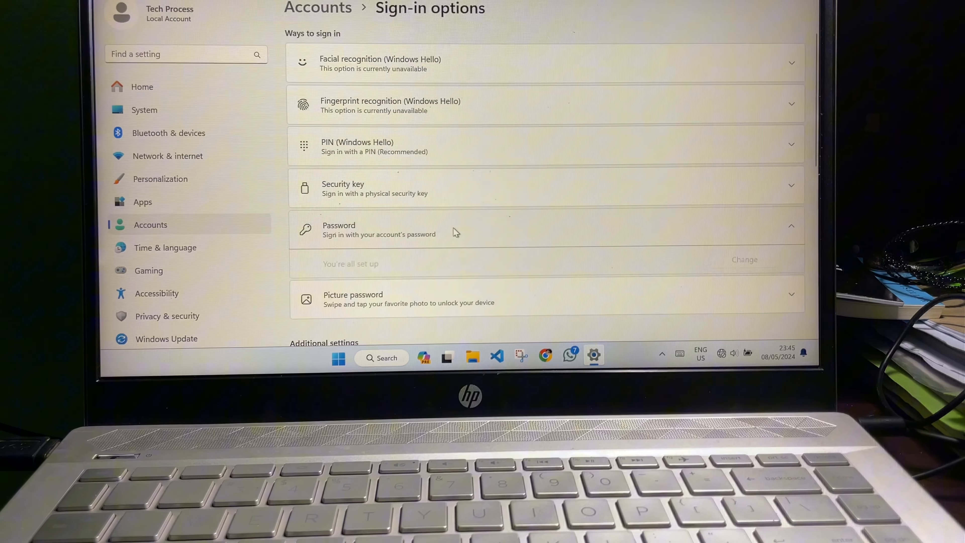
{"action": "left_click", "coordinate": [744, 259]}
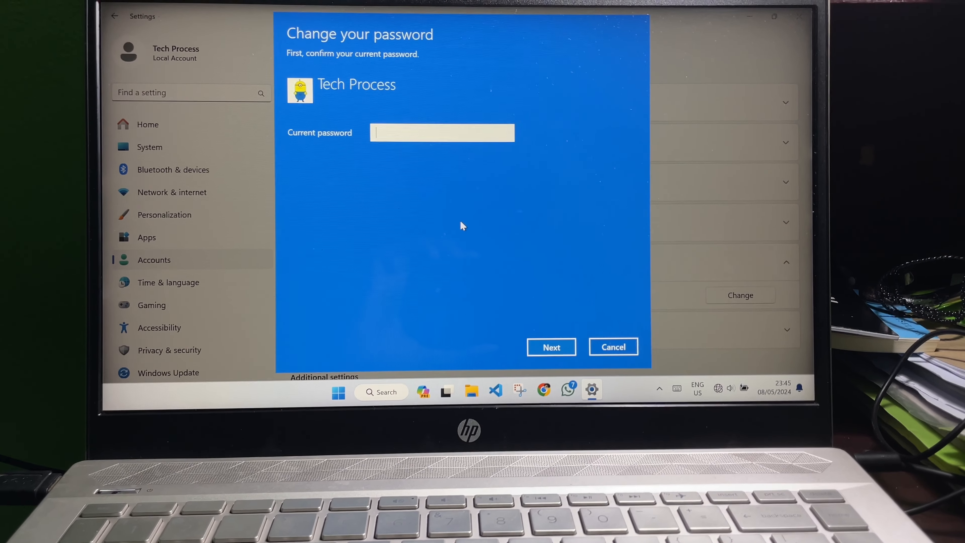
- Confirm the current password, then submit blank New/Confirm password fields and finish the change
{"action": "type", "text": "•••••"}
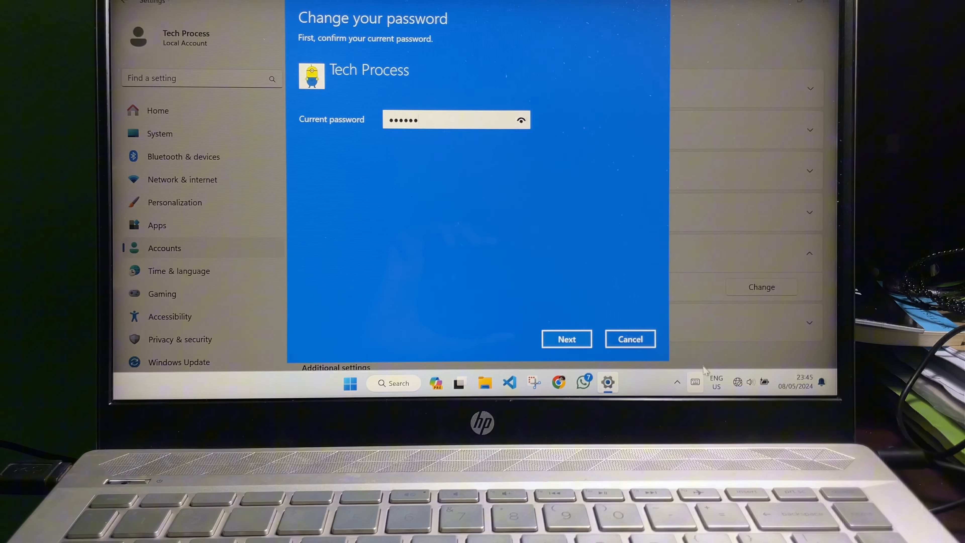
{"action": "left_click", "coordinate": [565, 338]}
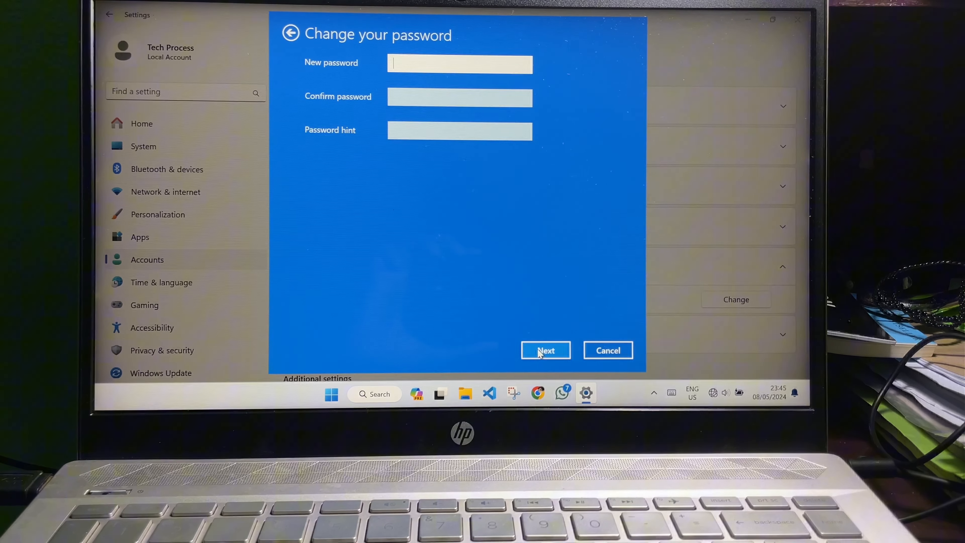
{"action": "left_click", "coordinate": [544, 351]}
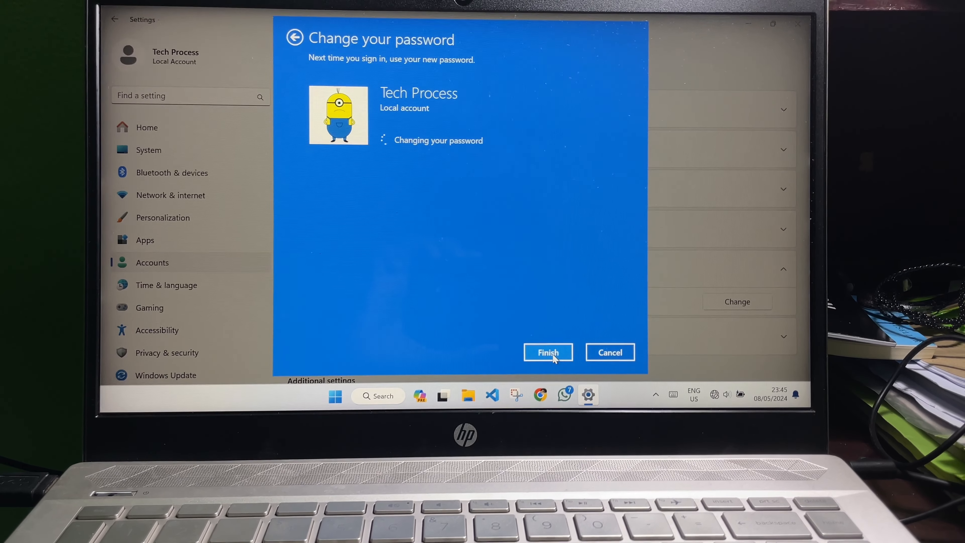
{"action": "left_click", "coordinate": [547, 352]}
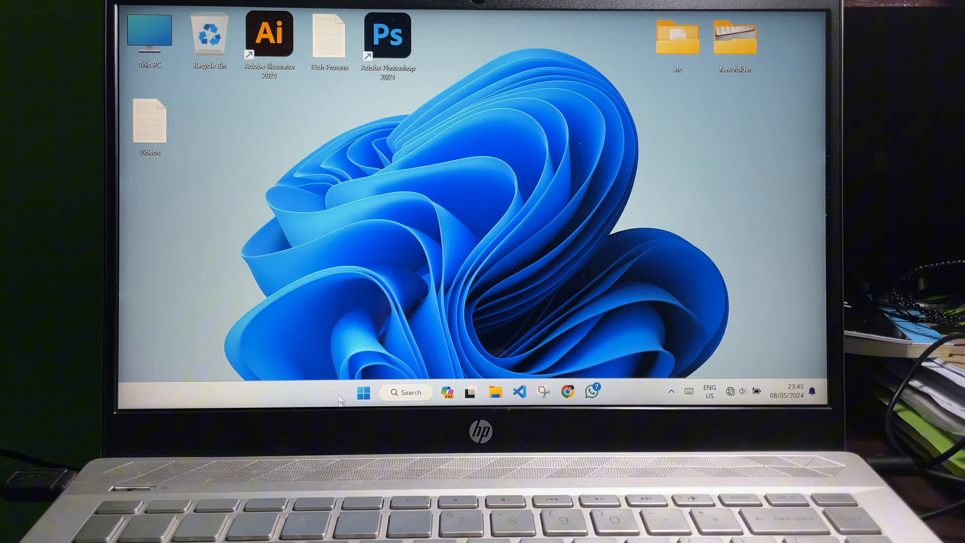
- Shut the laptop down from Start > Power
{"action": "left_click", "coordinate": [363, 392]}
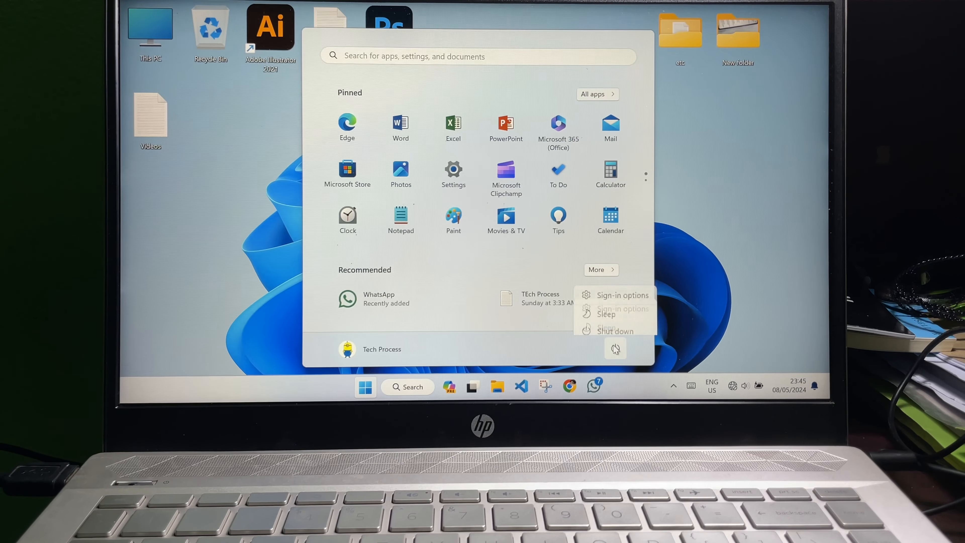
{"action": "left_click", "coordinate": [615, 331]}
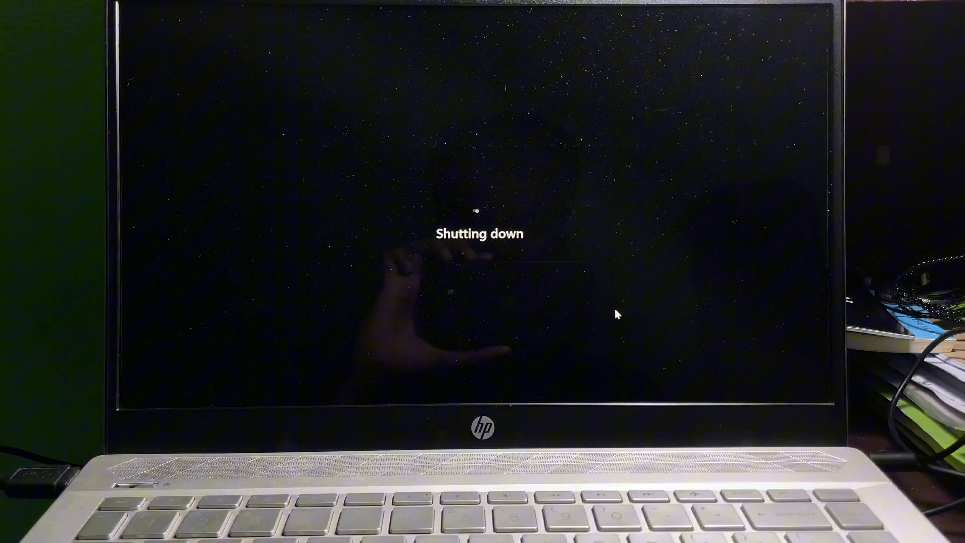